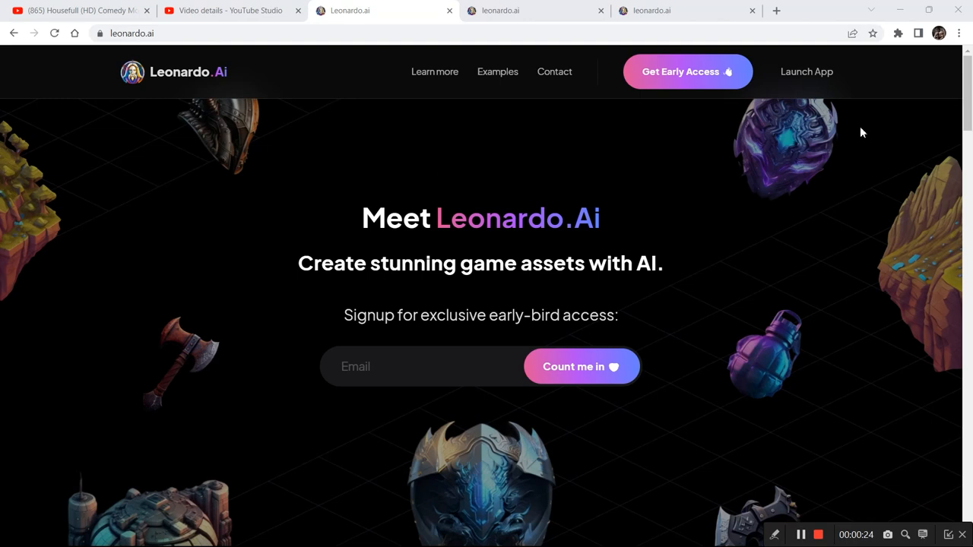
# Launch the app as a whitelisted user to reach the Liked Feed.
pyautogui.click(580, 367)
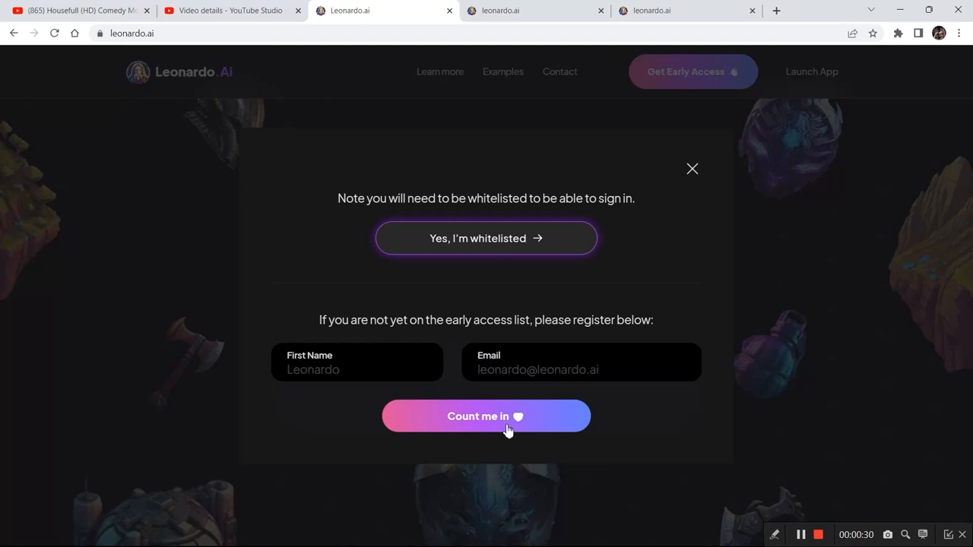
pyautogui.click(486, 238)
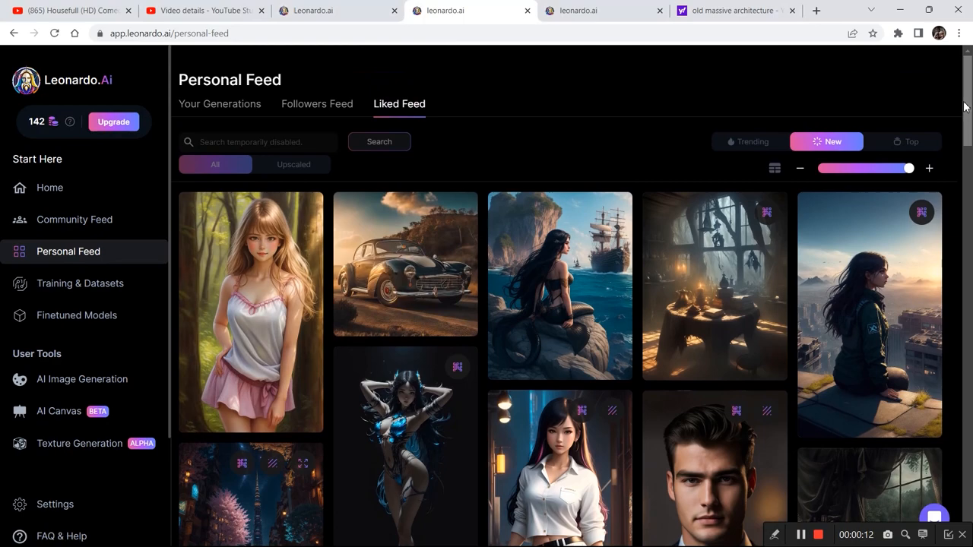
# Send the witch's cottage table image to the canvas editor via its actions menu.
pyautogui.click(713, 285)
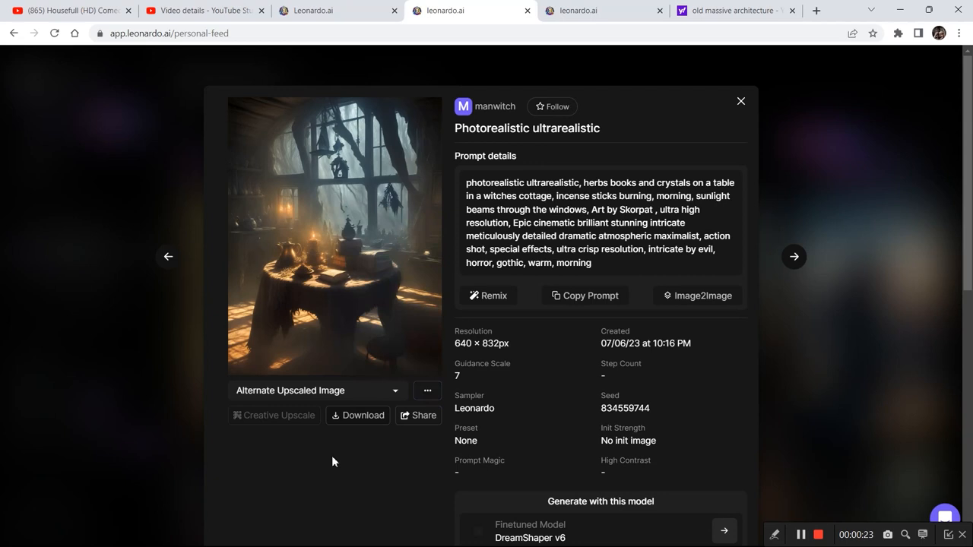
pyautogui.click(427, 390)
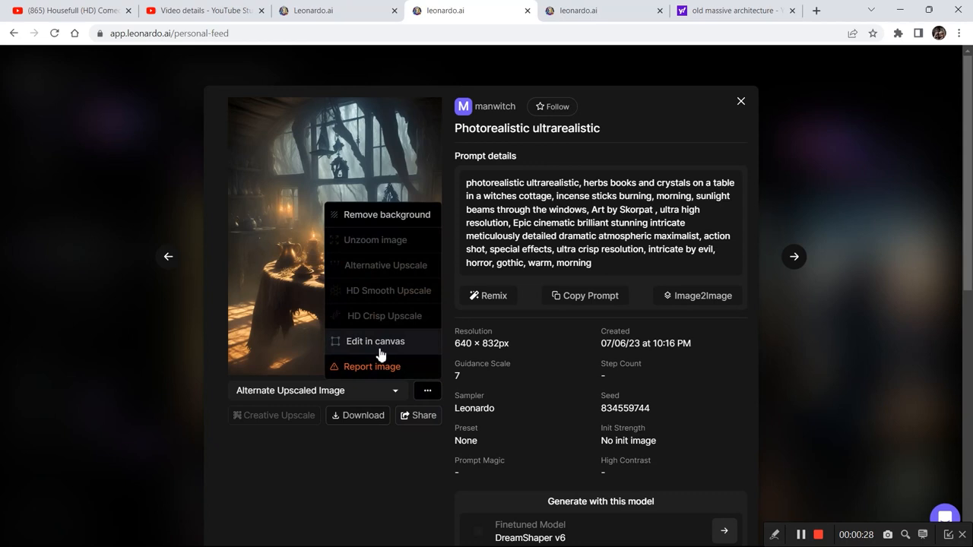
pyautogui.click(375, 341)
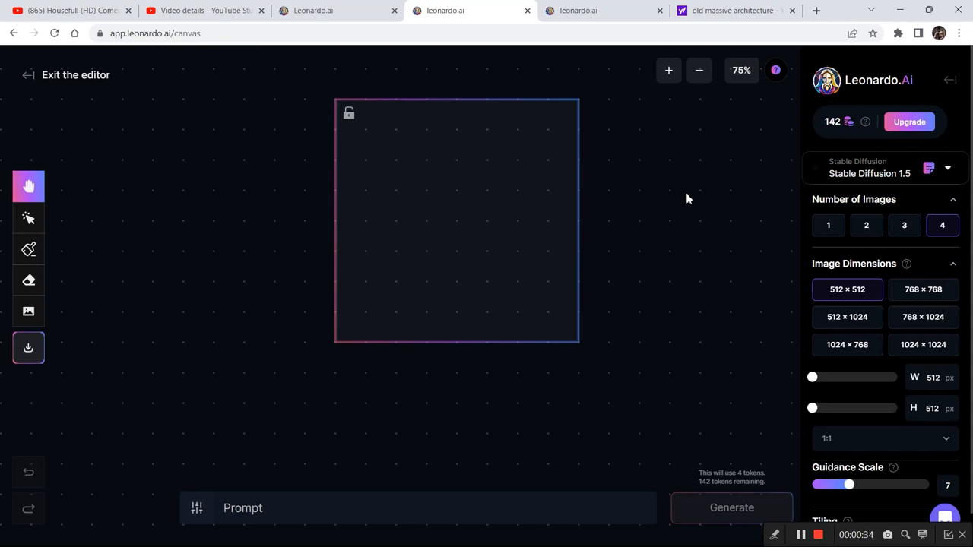
# Place the book-filled room image to the right of the cottage image, leaving a gap.
pyautogui.click(28, 218)
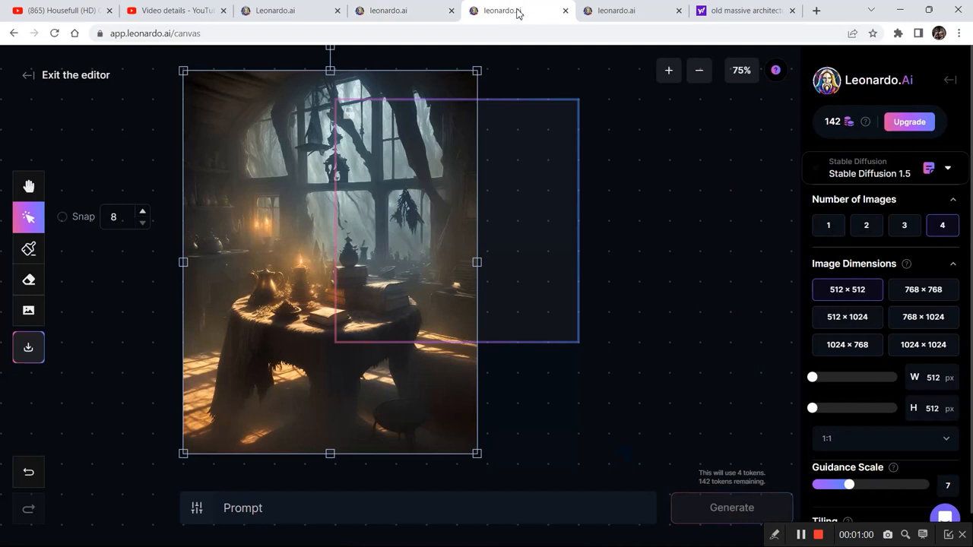
pyautogui.click(28, 311)
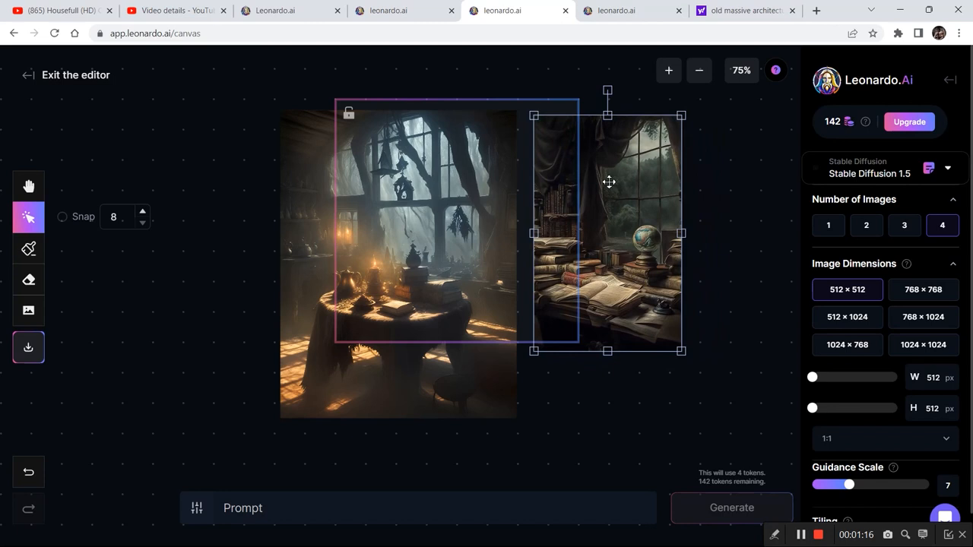
pyautogui.moveTo(608, 181); pyautogui.dragTo(603, 170)
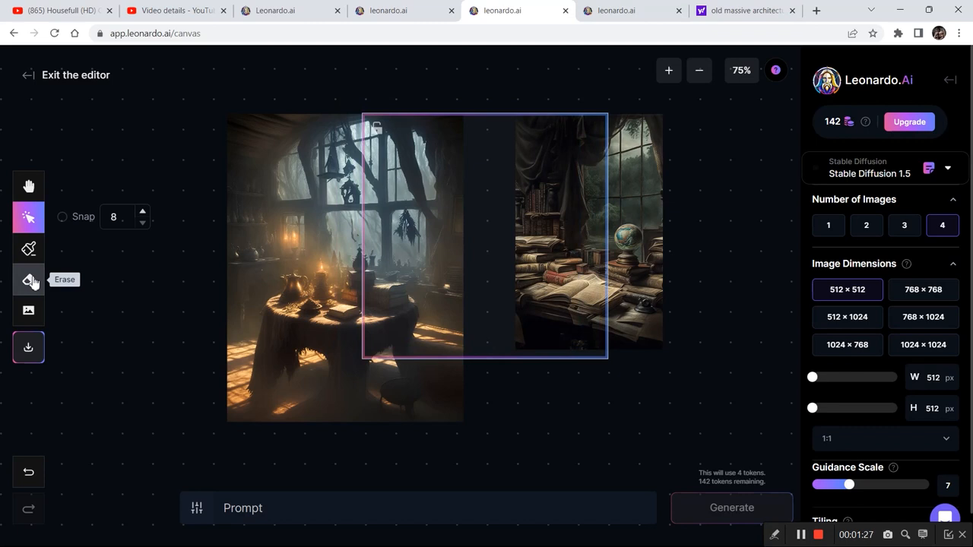
# Erase the inner edges and generate fills from 'similar magical dark room with a table, old furniture, books, a window, a cabinet'.
pyautogui.click(29, 279)
pyautogui.write('similar')
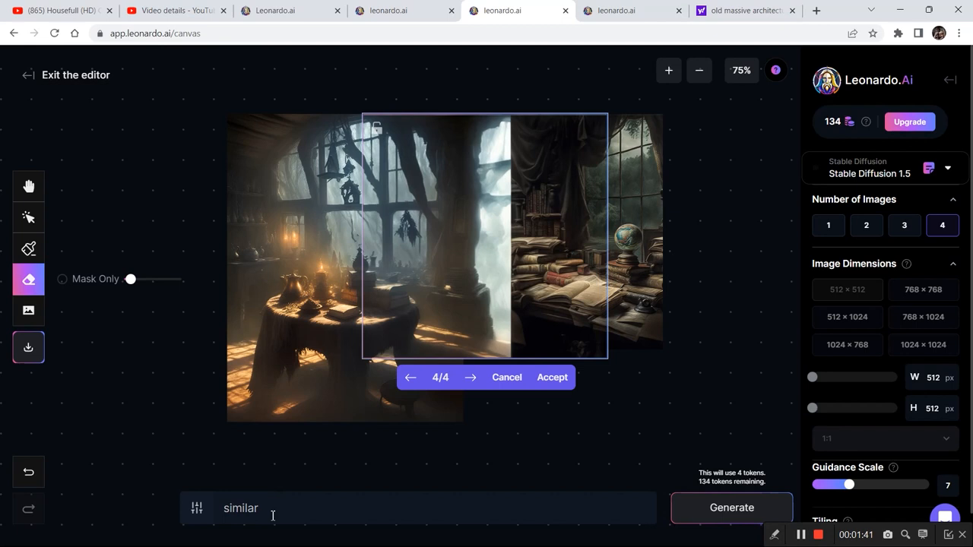
pyautogui.click(410, 377)
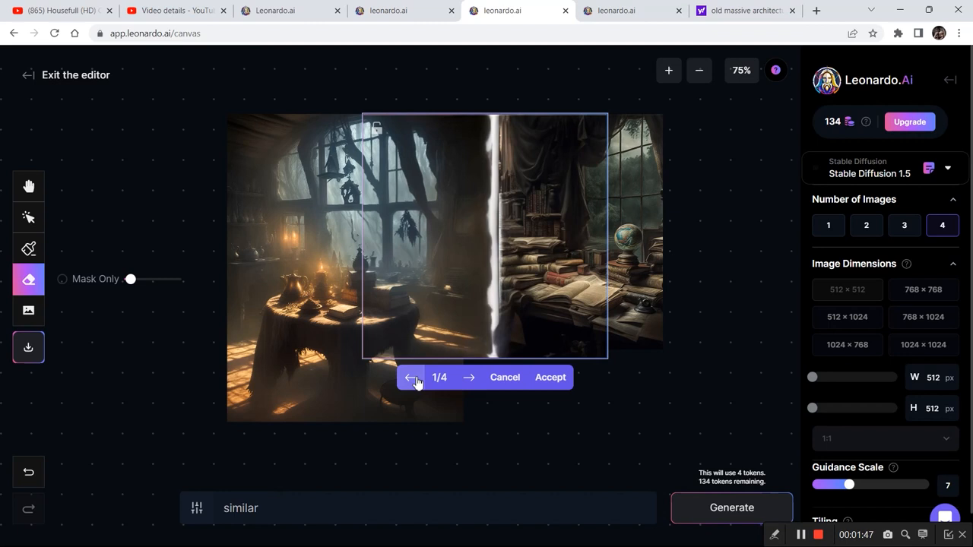
pyautogui.click(469, 377)
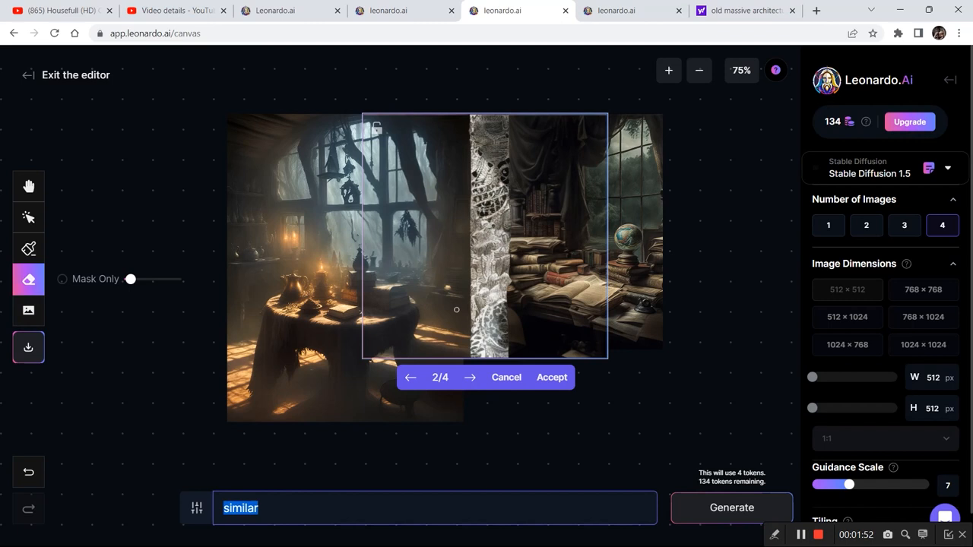
pyautogui.write('ilar magical dark room with a table , old furniture , books , a window , a cabinet')
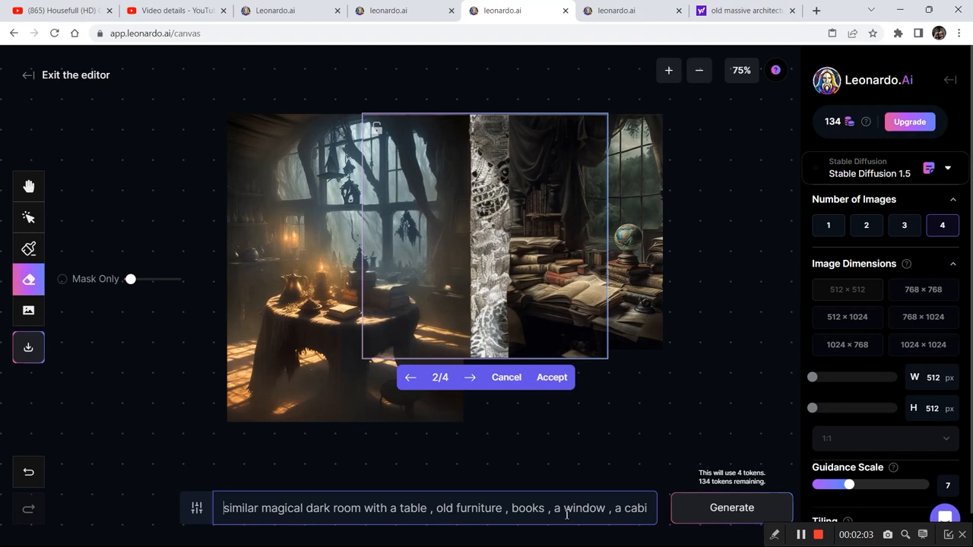
pyautogui.click(731, 508)
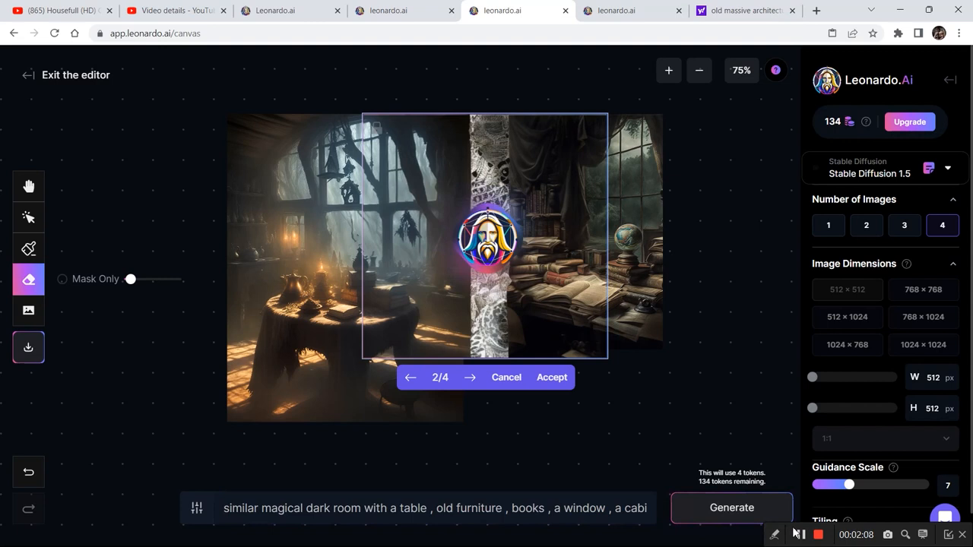
pyautogui.click(470, 378)
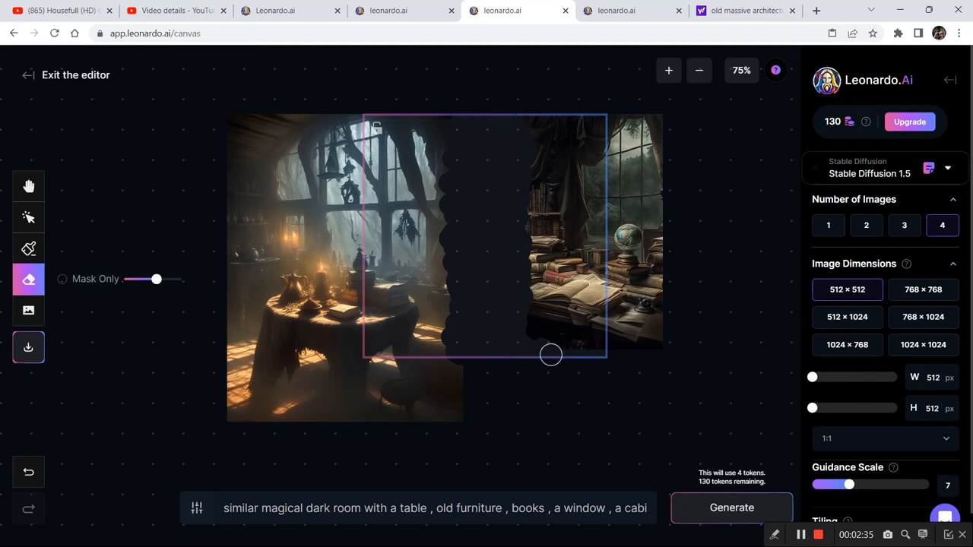
# Generate fills for the wider erased middle area and browse the book-and-desk results.
pyautogui.click(731, 508)
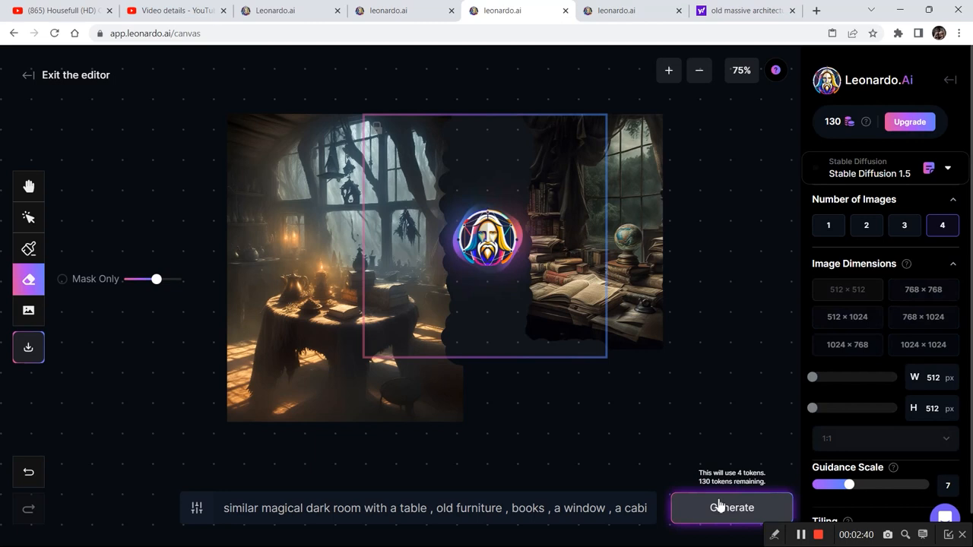
pyautogui.click(731, 507)
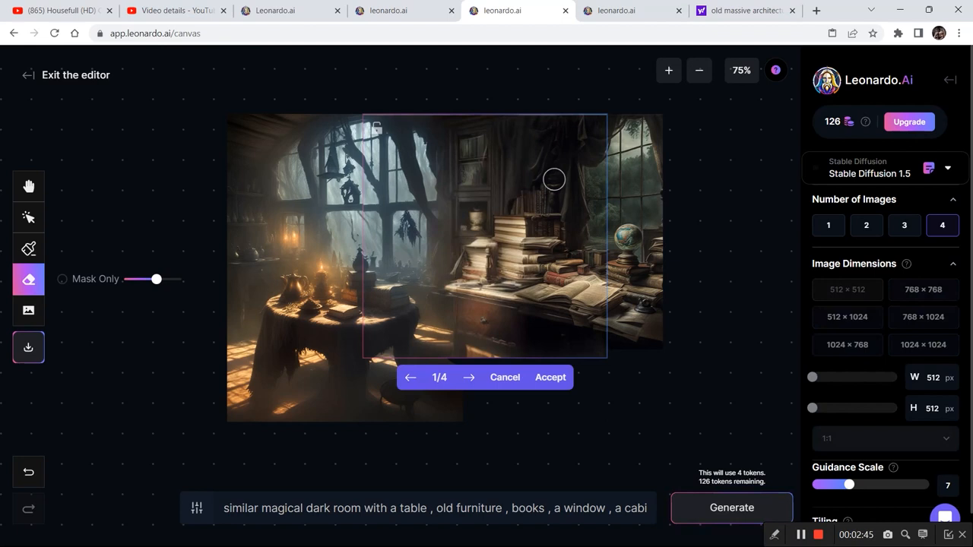
pyautogui.click(469, 377)
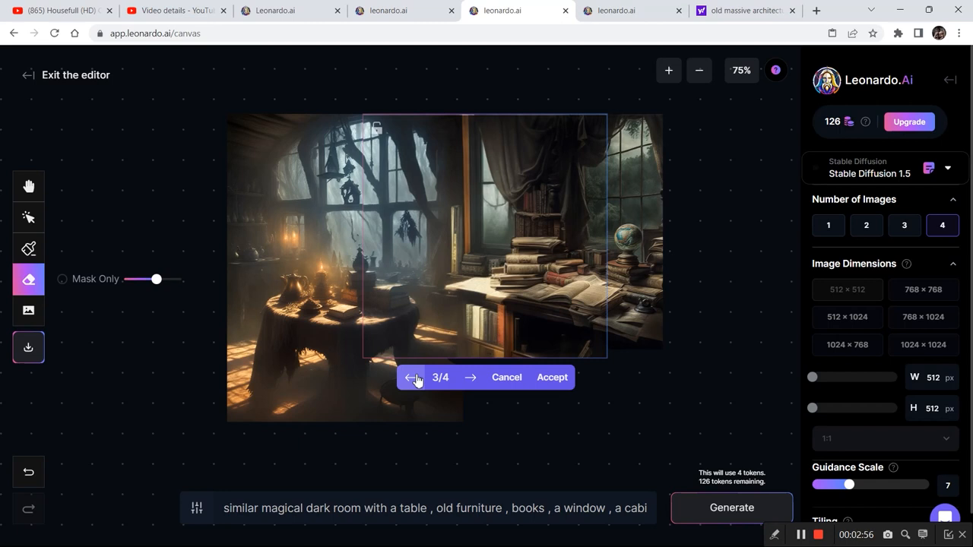
pyautogui.click(411, 378)
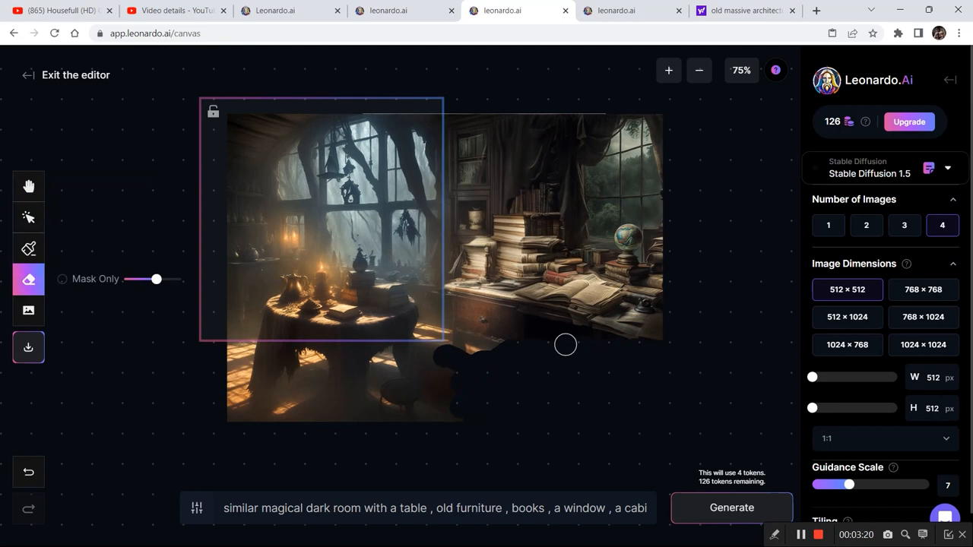
# Generate and accept a desk-and-floor fill for the lower gap, then return to the gallery.
pyautogui.click(28, 217)
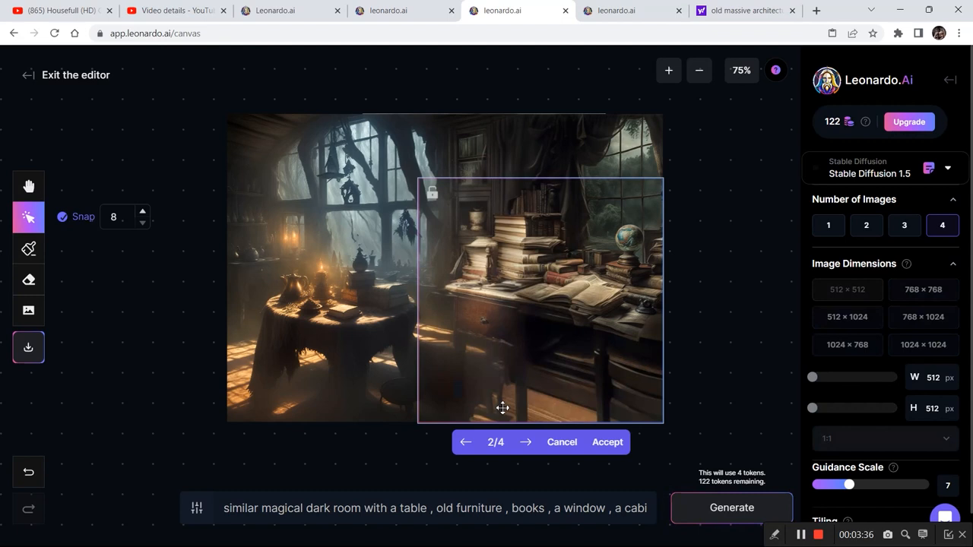
pyautogui.click(698, 70)
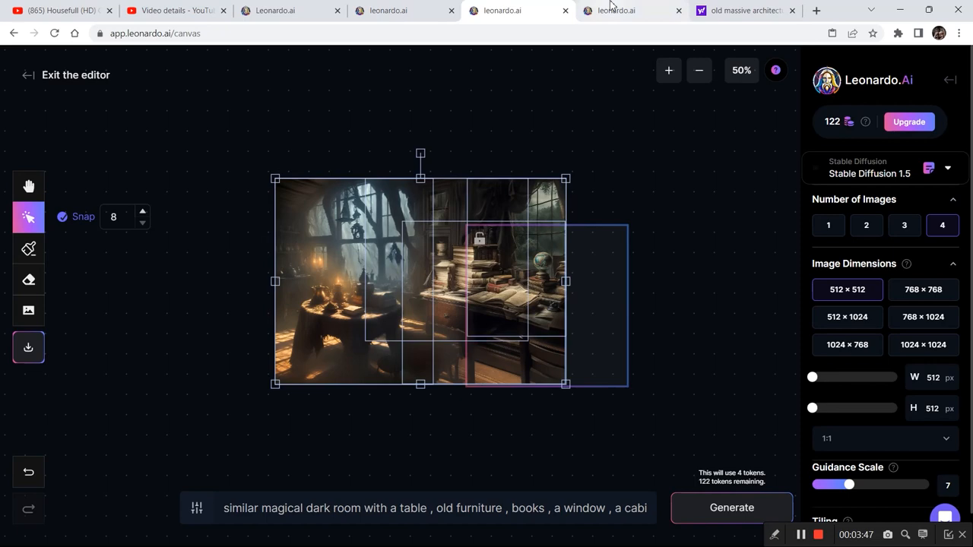
pyautogui.click(388, 11)
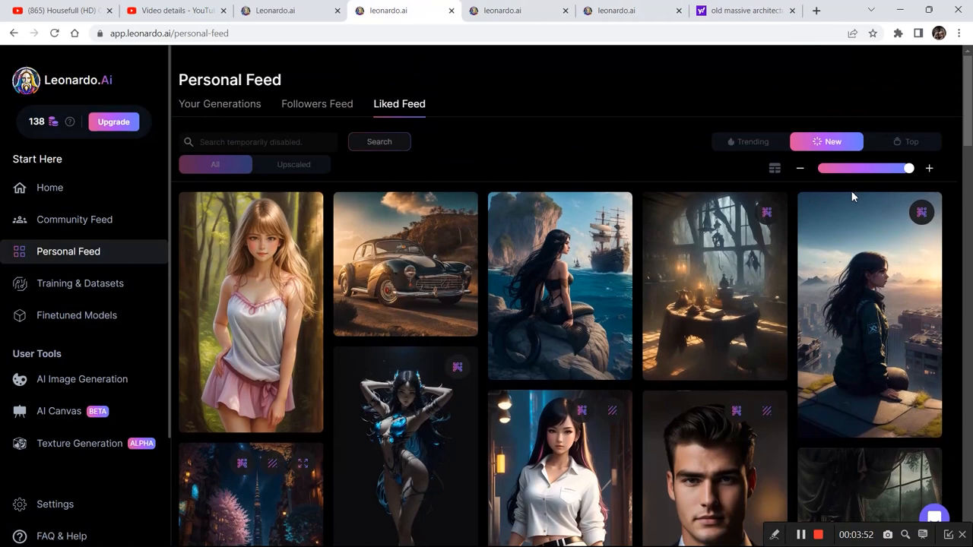
pyautogui.click(714, 285)
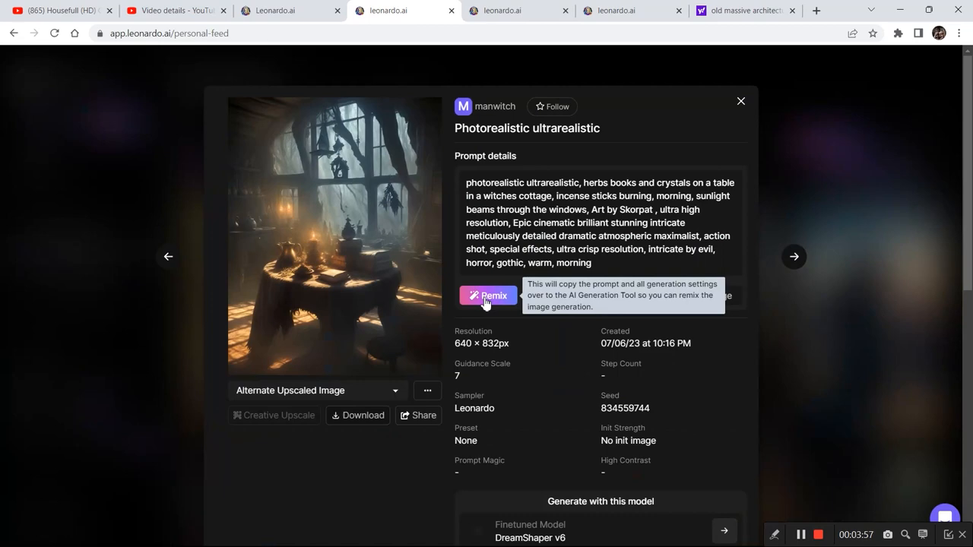
pyautogui.click(487, 295)
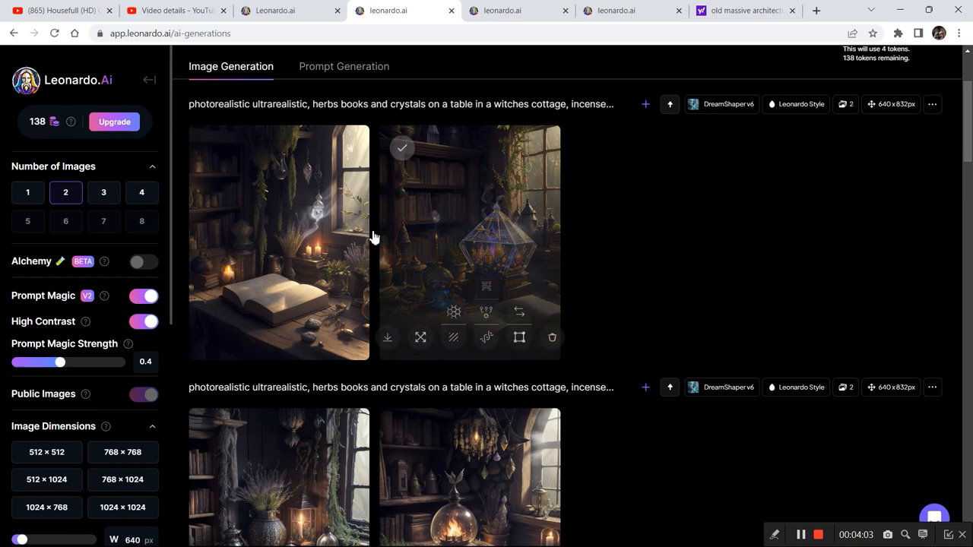
pyautogui.click(502, 11)
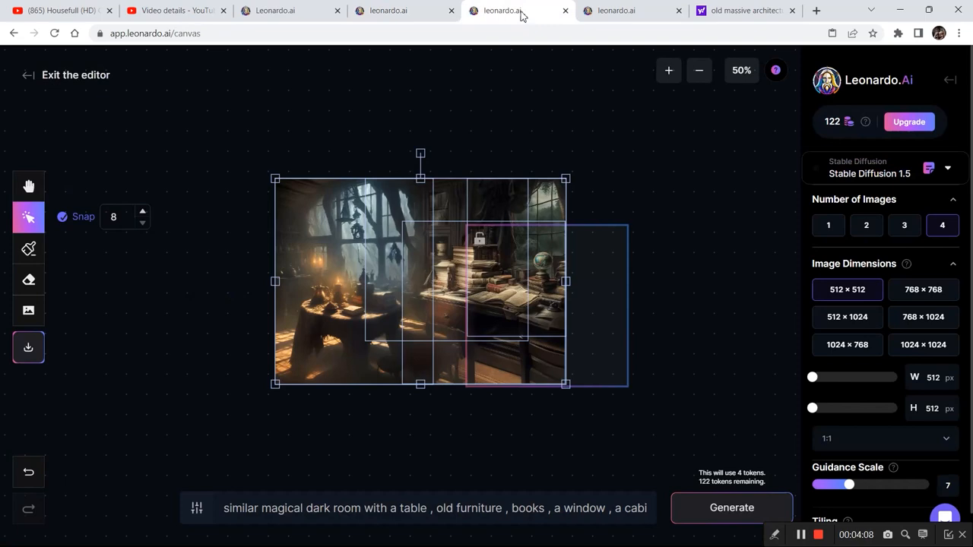
pyautogui.click(389, 10)
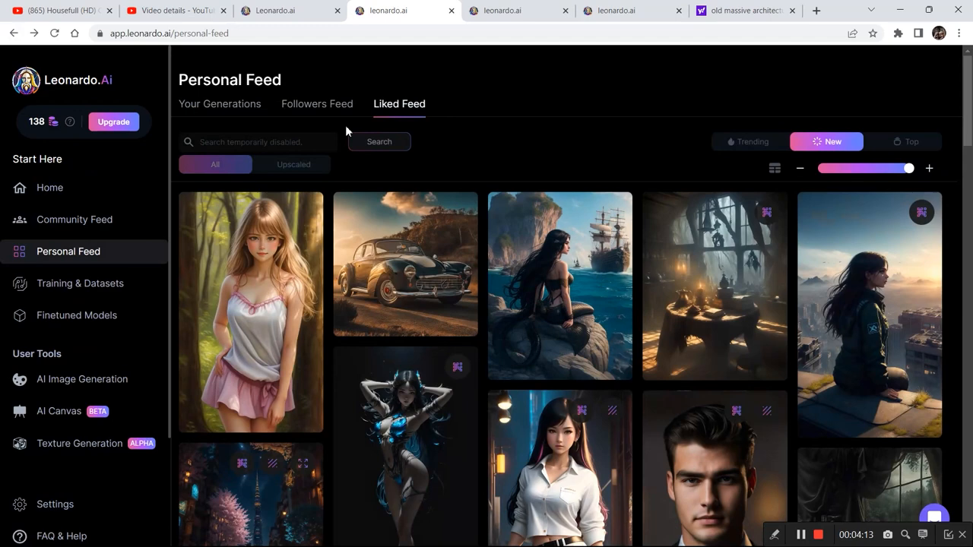
pyautogui.click(219, 104)
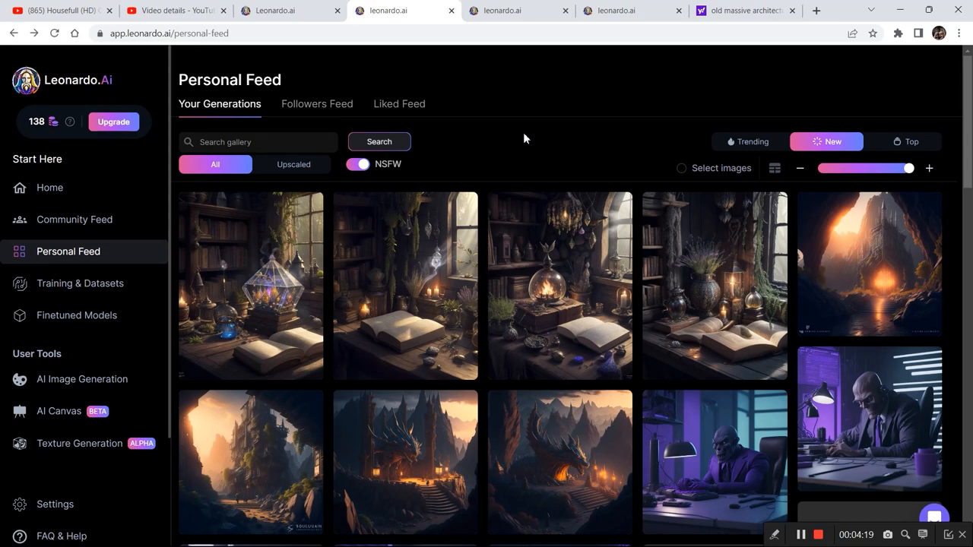
# Scroll Your Generations to the glowing-orb and open-book room image.
pyautogui.scroll(-3)
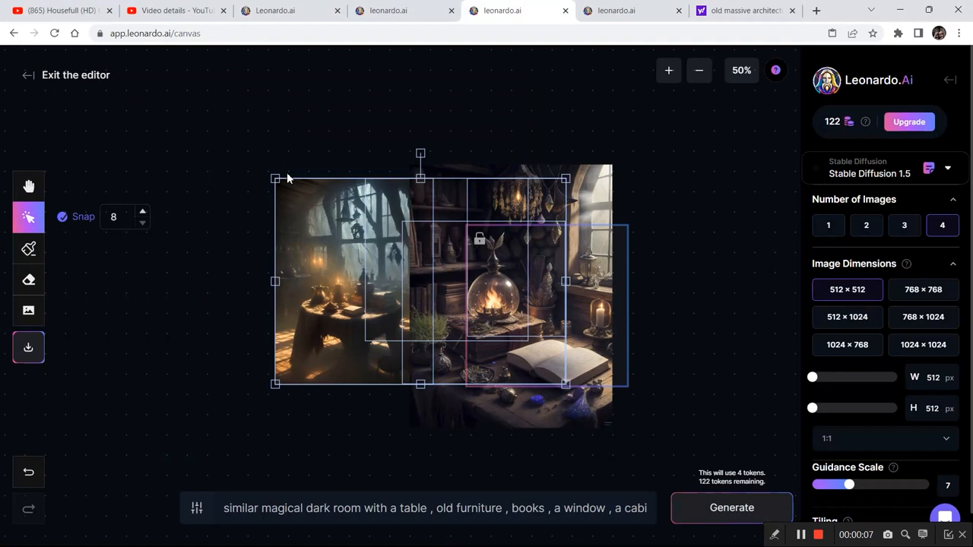
# Drag the orb room image to the right of the merged scene.
pyautogui.moveTo(479, 281); pyautogui.dragTo(278, 342)
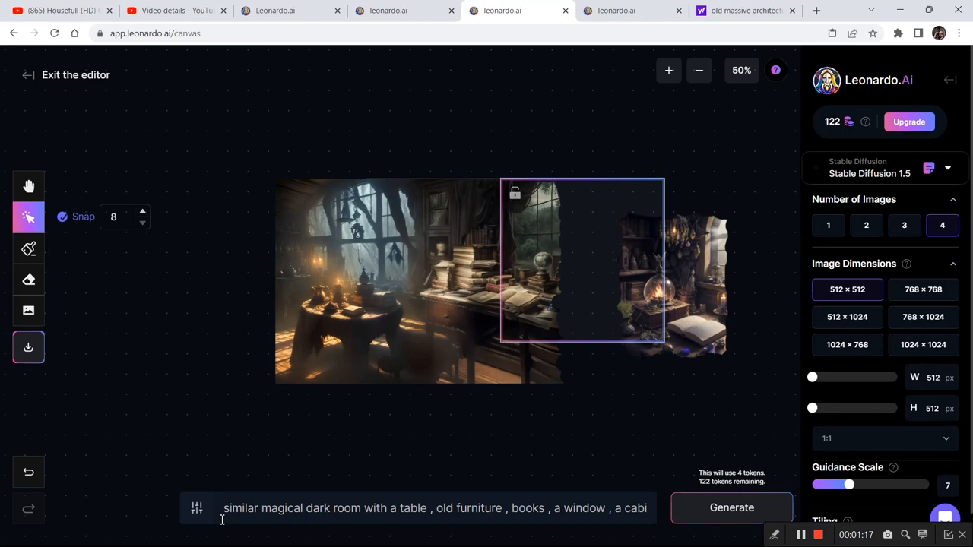
# Generate a window, curtains and bookshelf fill joining the orb room to the scene.
pyautogui.click(731, 508)
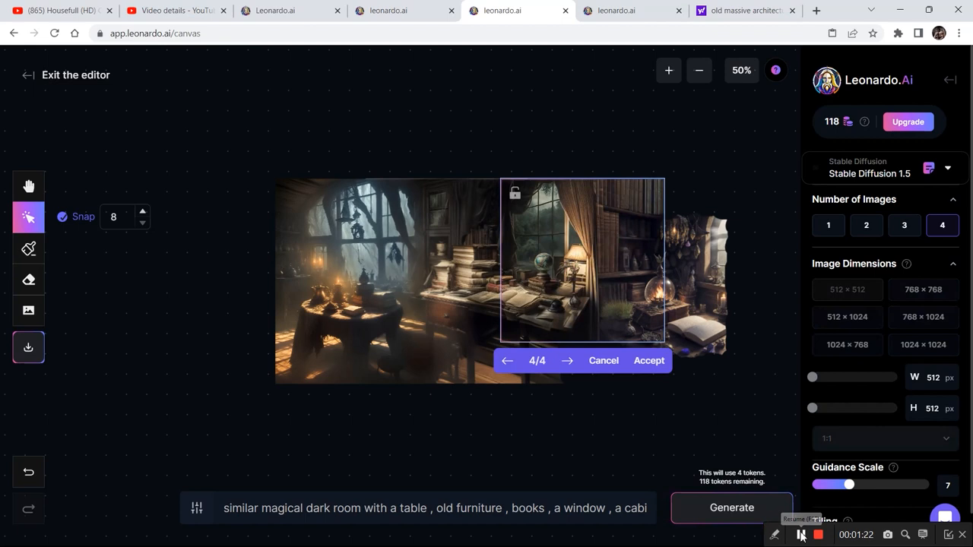
pyautogui.click(507, 360)
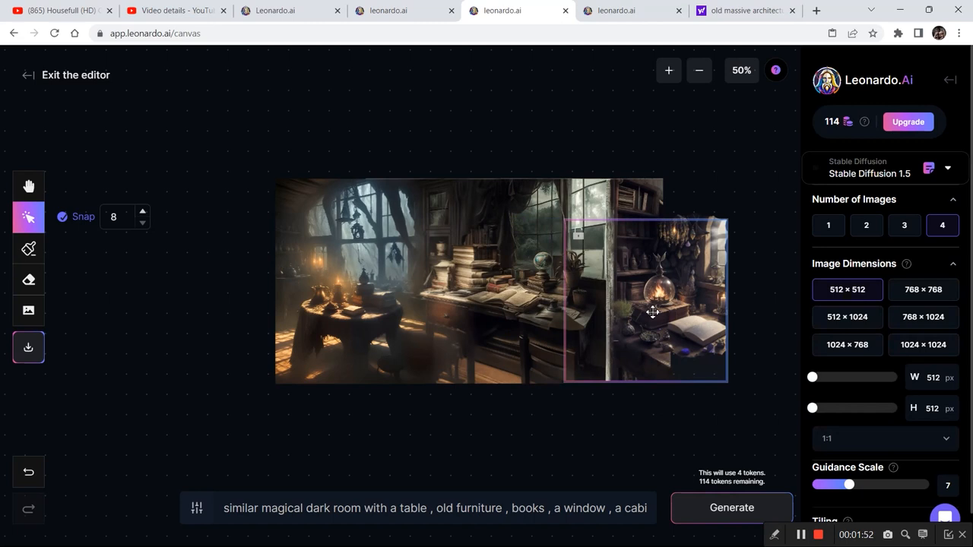
# Generate a blend over the right room's seam before roughening the top edge.
pyautogui.click(731, 507)
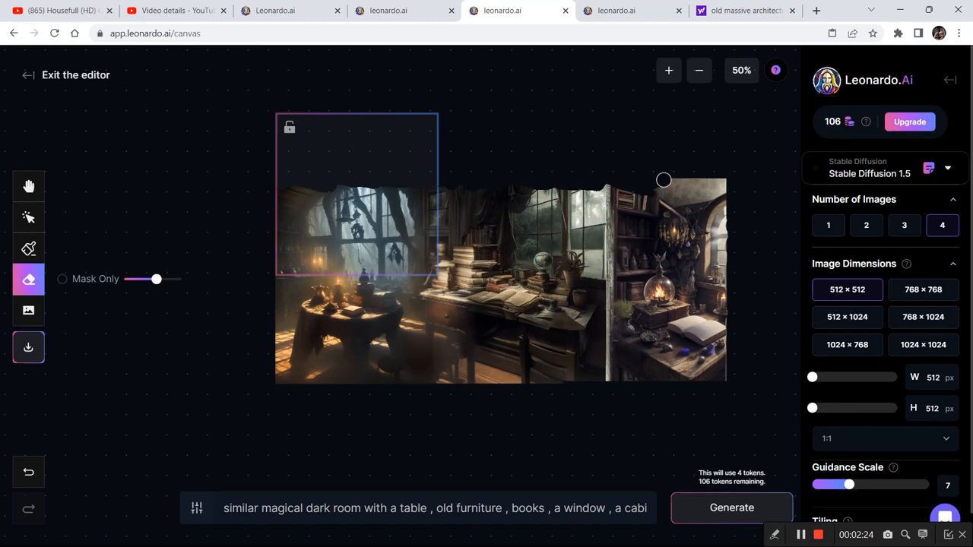
# Generate with prompt 'window and wooden walls', browse the options and accept ceiling 1/4 above the left window.
pyautogui.click(731, 508)
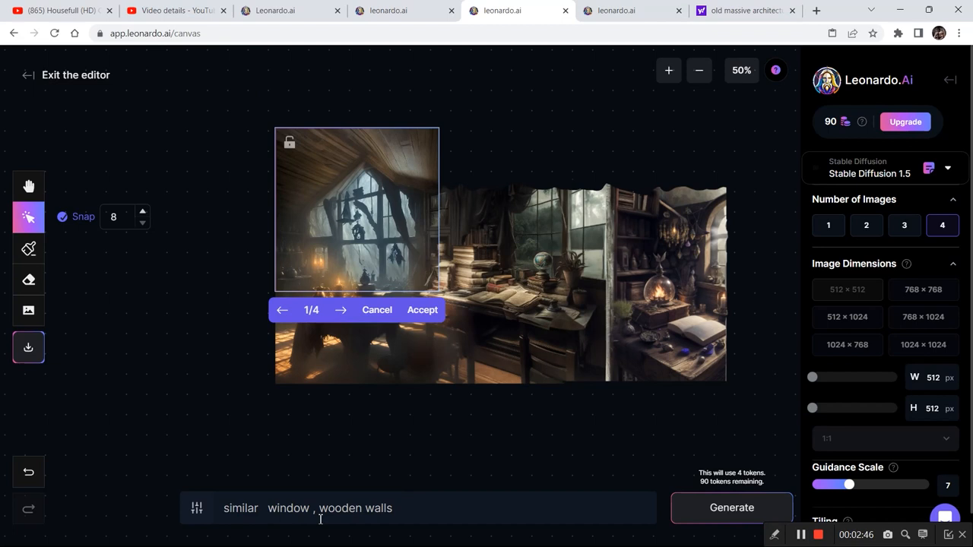
pyautogui.moveTo(28, 217)
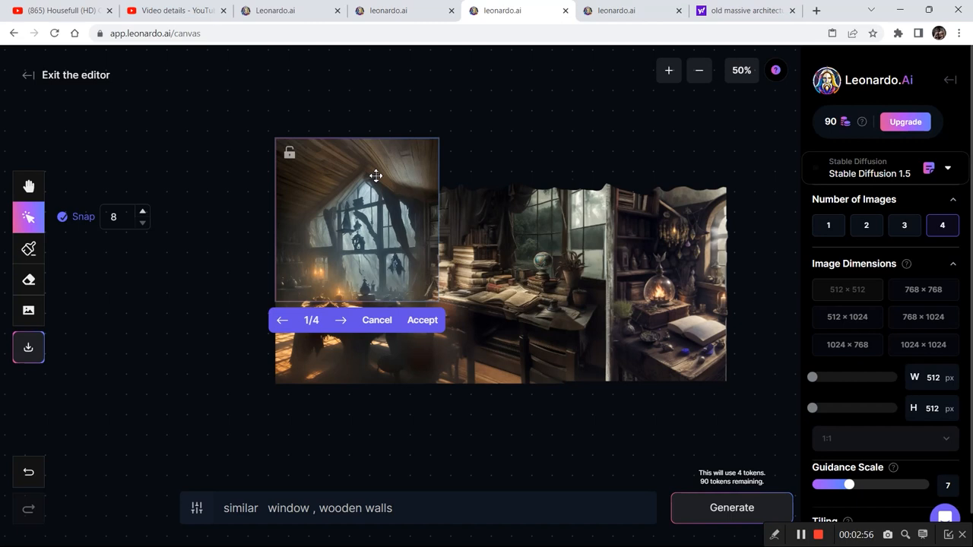
pyautogui.click(282, 320)
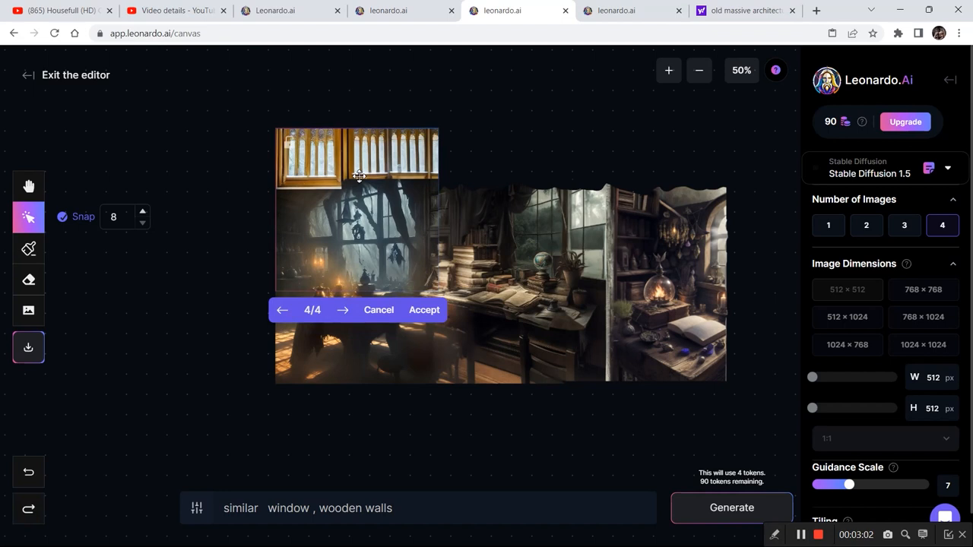
pyautogui.click(282, 310)
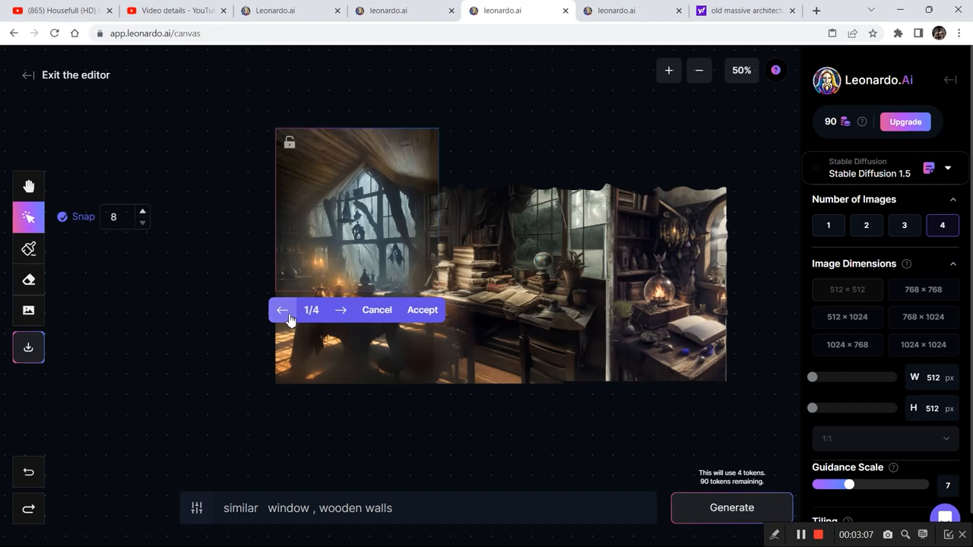
pyautogui.click(341, 309)
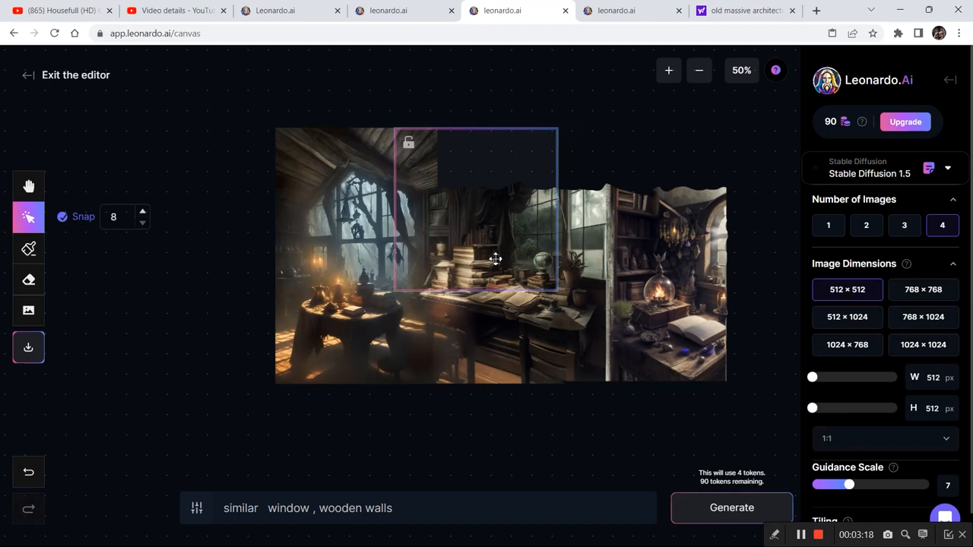
# Generate and accept wooden ceiling above the middle room, then above the right room.
pyautogui.click(730, 507)
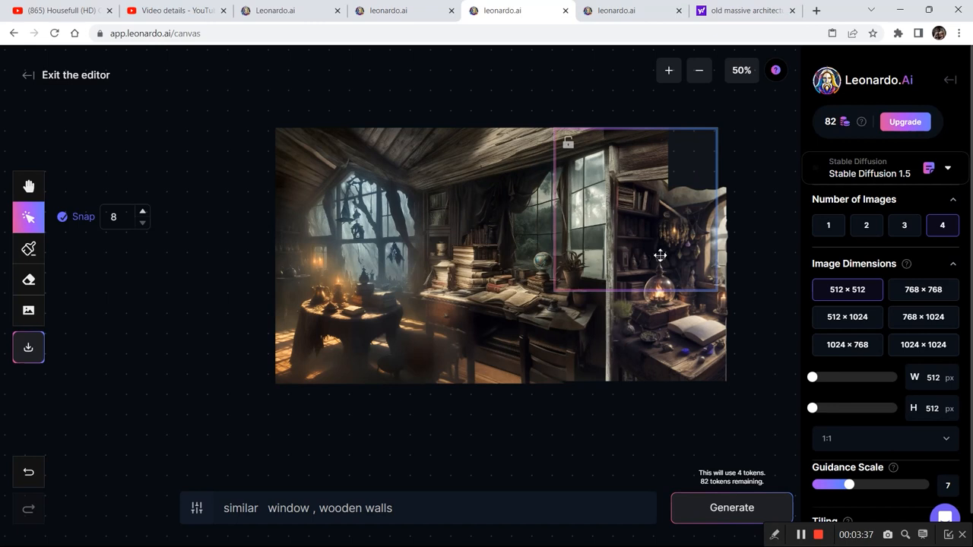
pyautogui.click(732, 507)
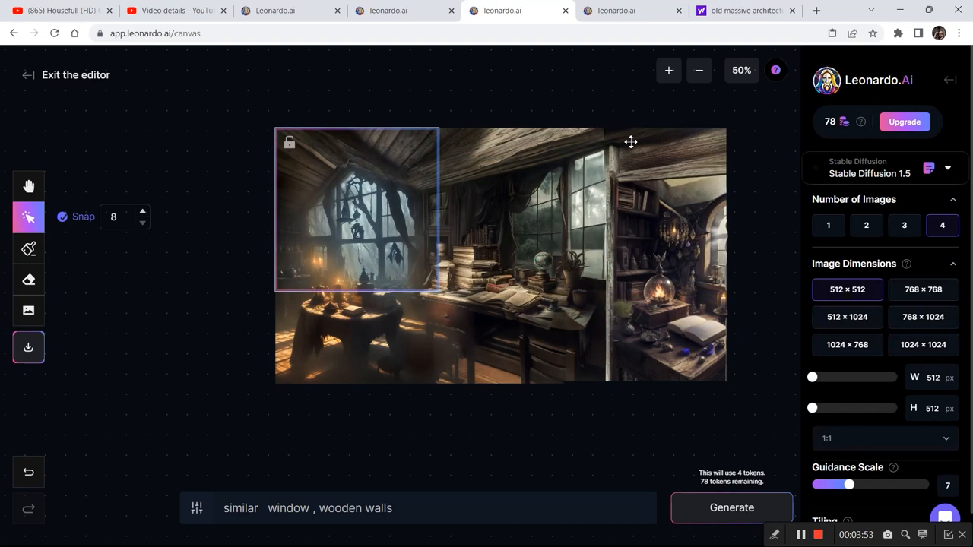
pyautogui.click(28, 248)
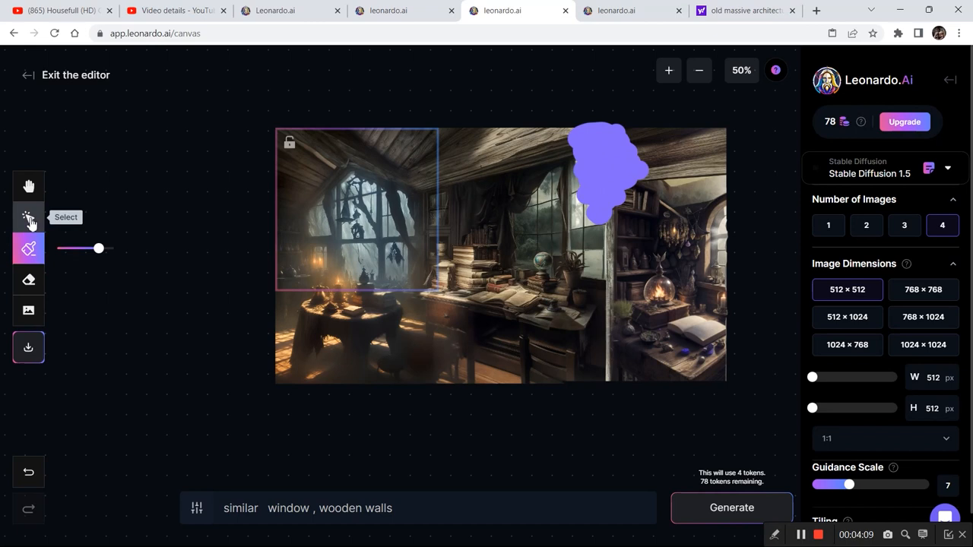
# Paint a mask over the upper right ceiling seam, frame it and generate repaint options.
pyautogui.click(730, 507)
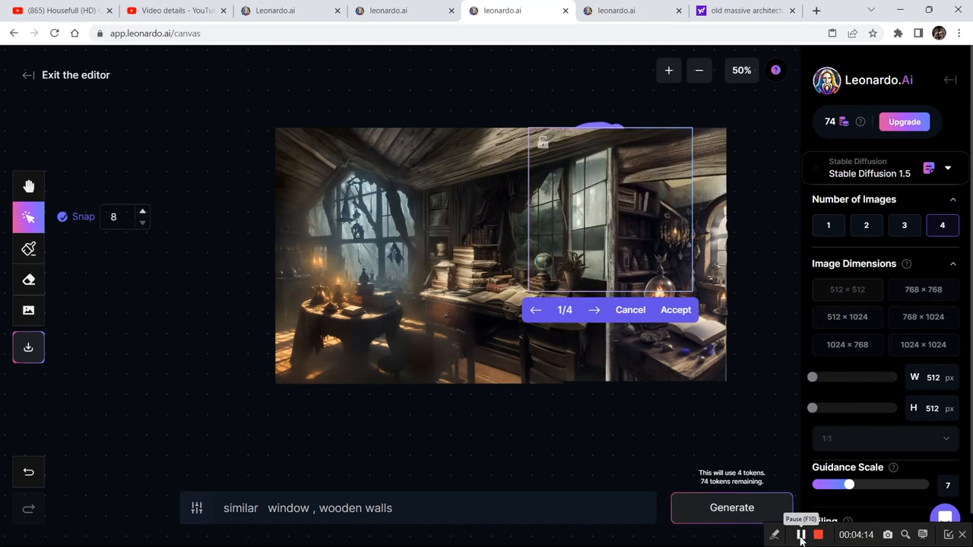